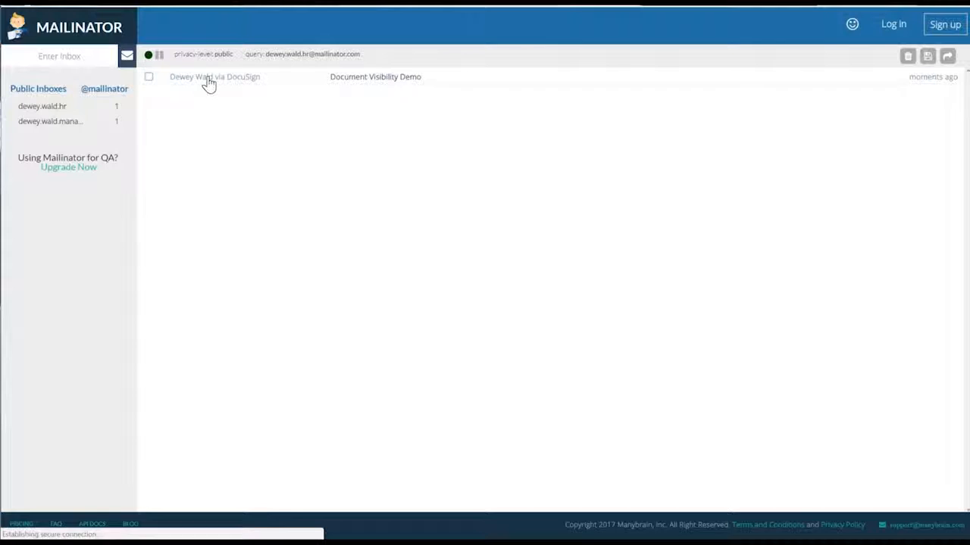
{"action": "left_click", "coordinate": [907, 55]}
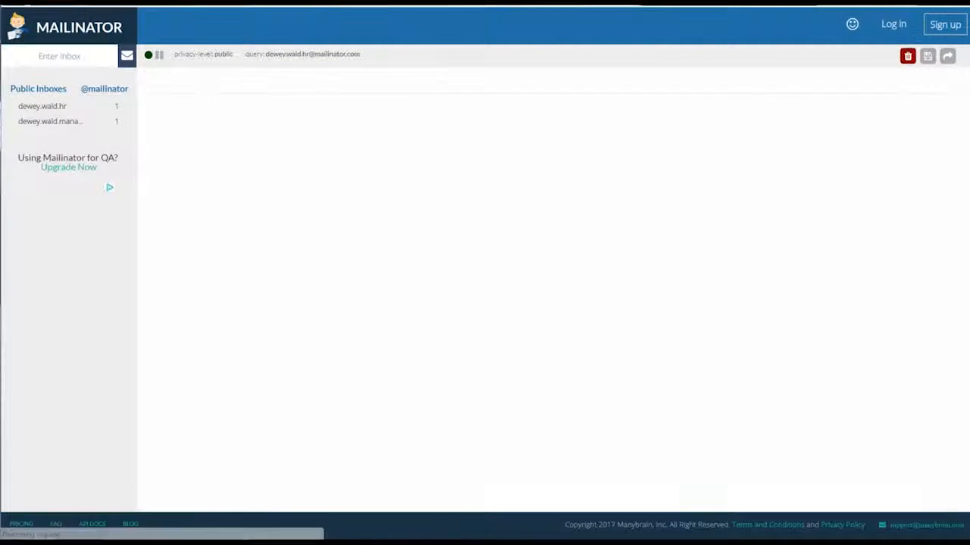
{"action": "left_click", "coordinate": [41, 106]}
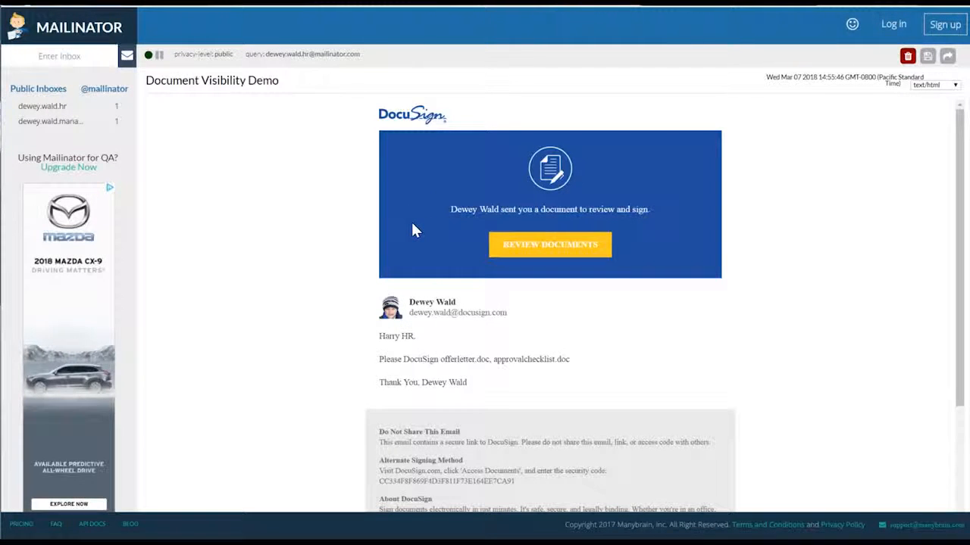
{"action": "mouse_move", "coordinate": [351, 396]}
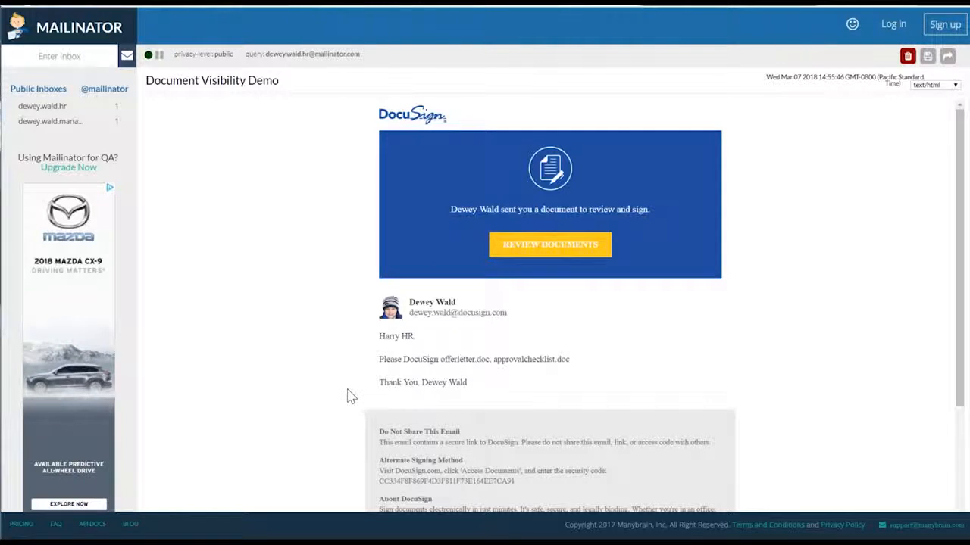
{"action": "left_click", "coordinate": [550, 244]}
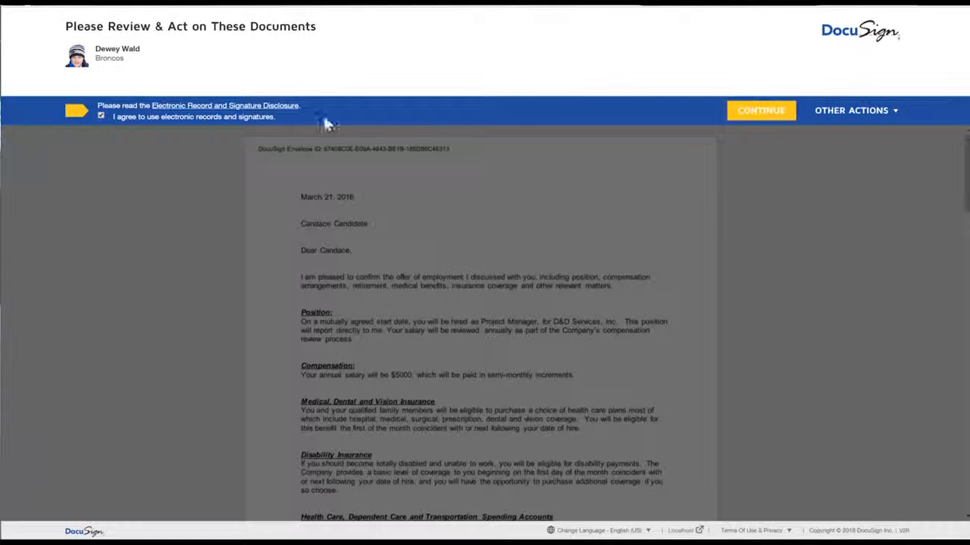
Continue past e-signing consent, scroll through the offer letter, and Approve under HR Approval on the checklist
{"action": "left_click", "coordinate": [761, 110]}
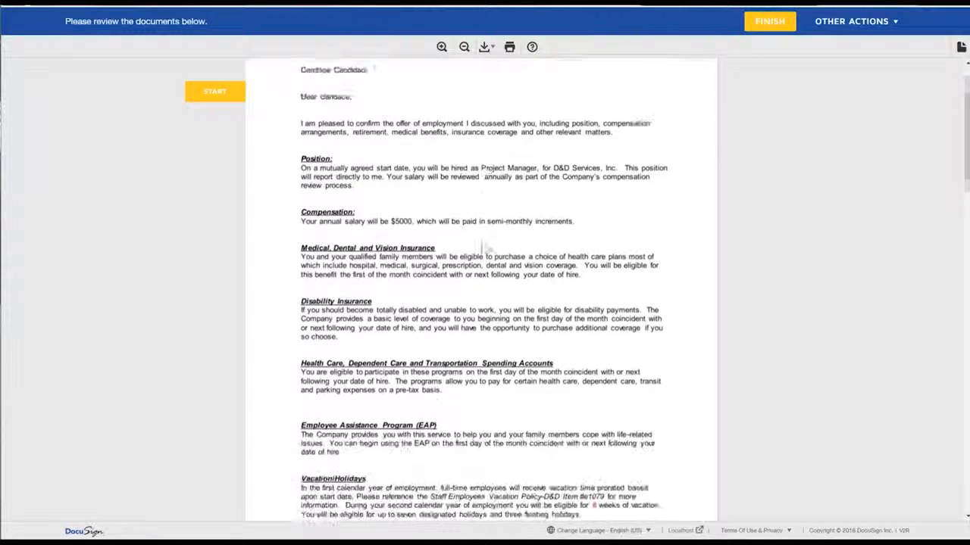
{"action": "scroll", "scroll_direction": "down", "scroll_amount": 3}
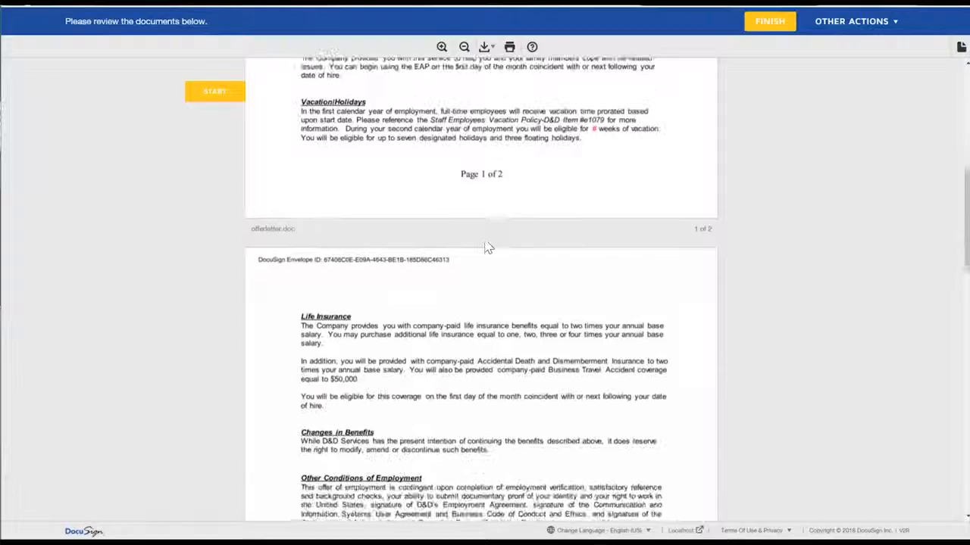
{"action": "scroll", "scroll_direction": "down", "scroll_amount": 3}
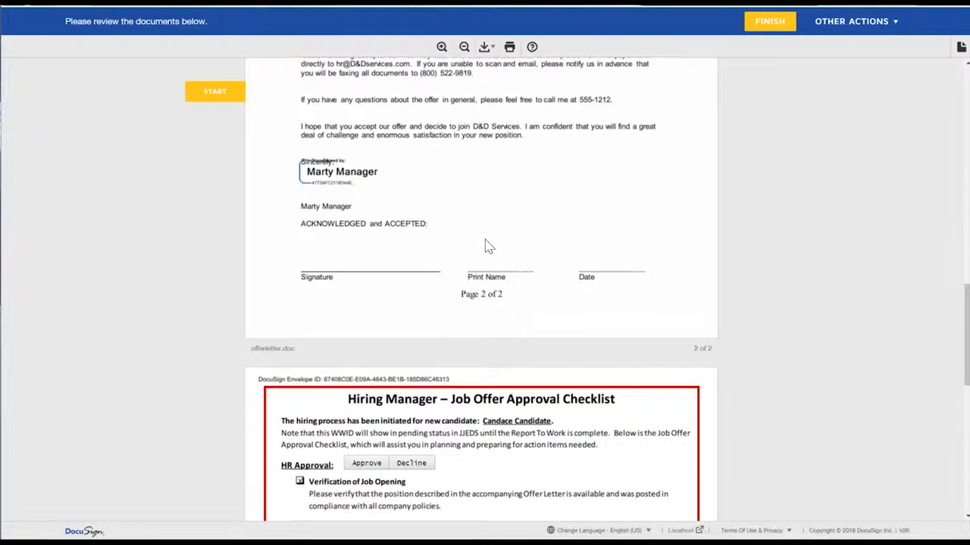
{"action": "scroll", "scroll_direction": "down", "scroll_amount": 3}
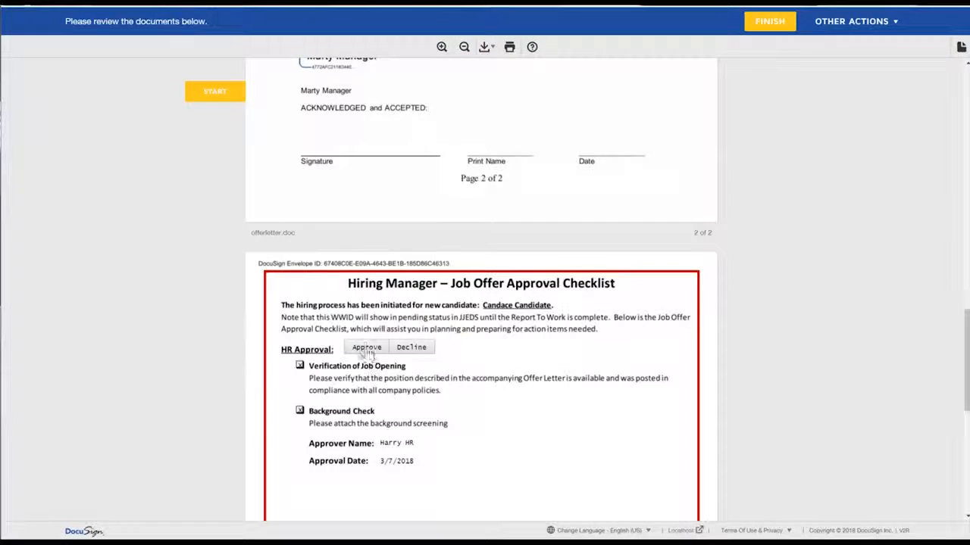
{"action": "left_click", "coordinate": [366, 347]}
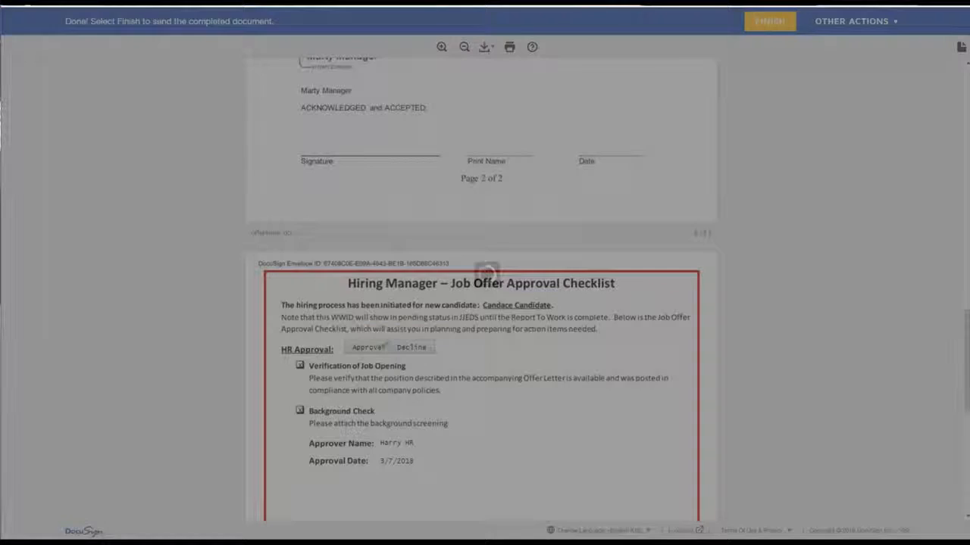